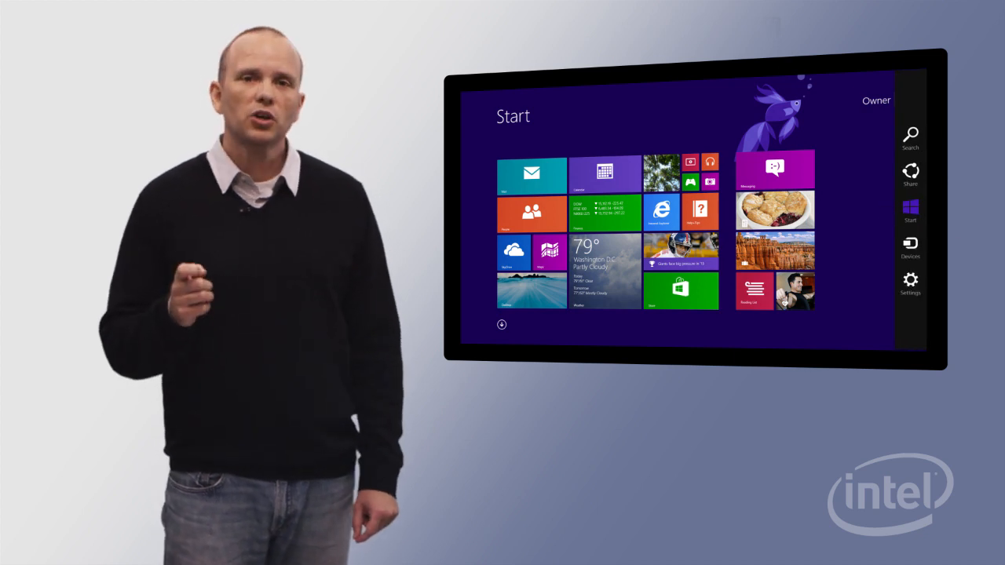
From the Devices charm, choose Project to send the screen to another display
left_click(910, 242)
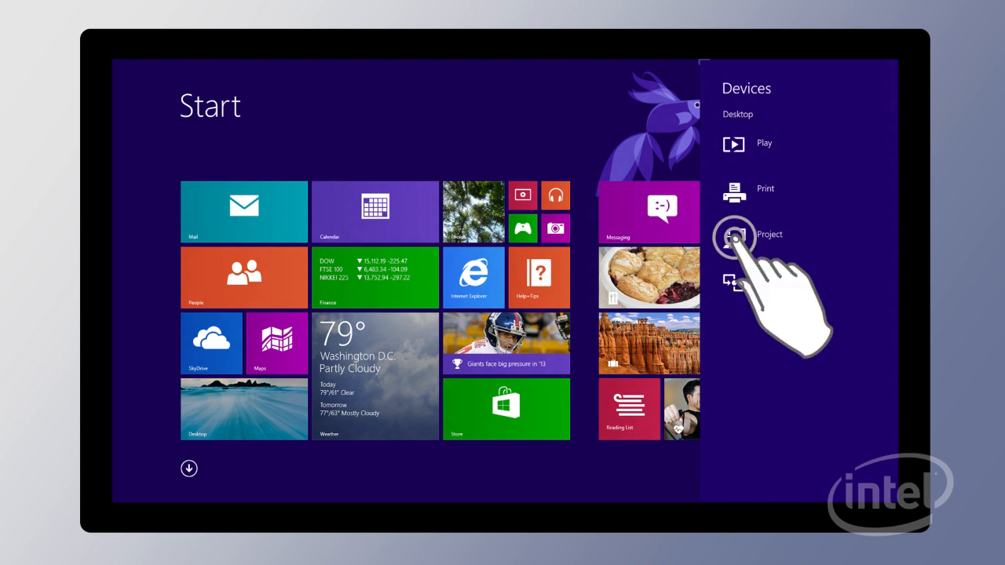
left_click(733, 235)
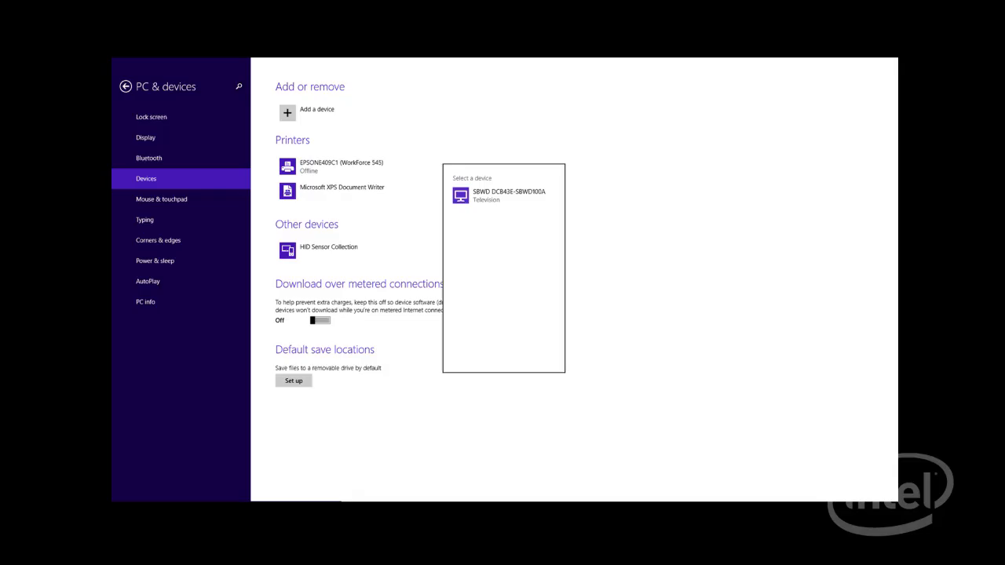
Select the SBWD Television receiver as the wireless projection target
left_click(461, 196)
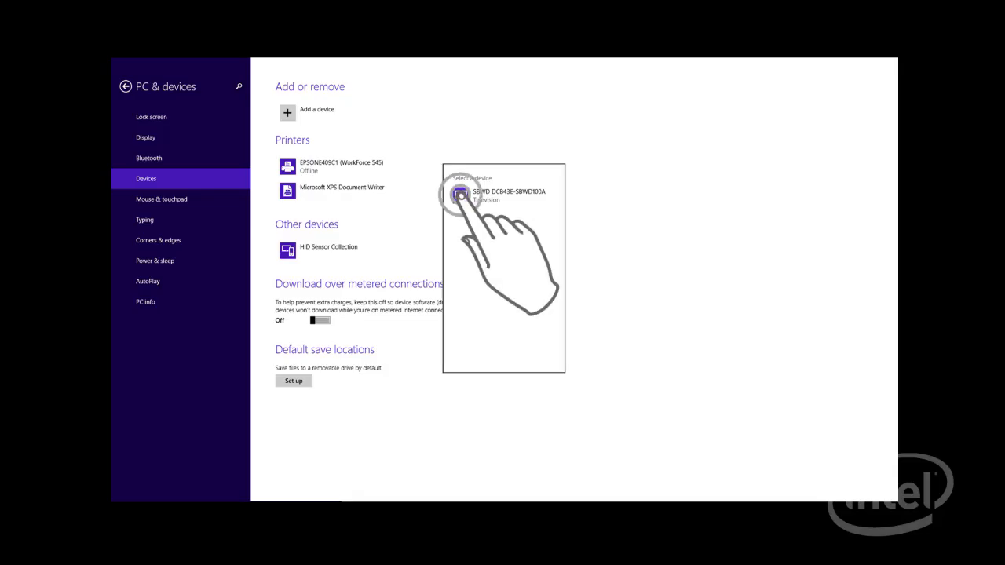